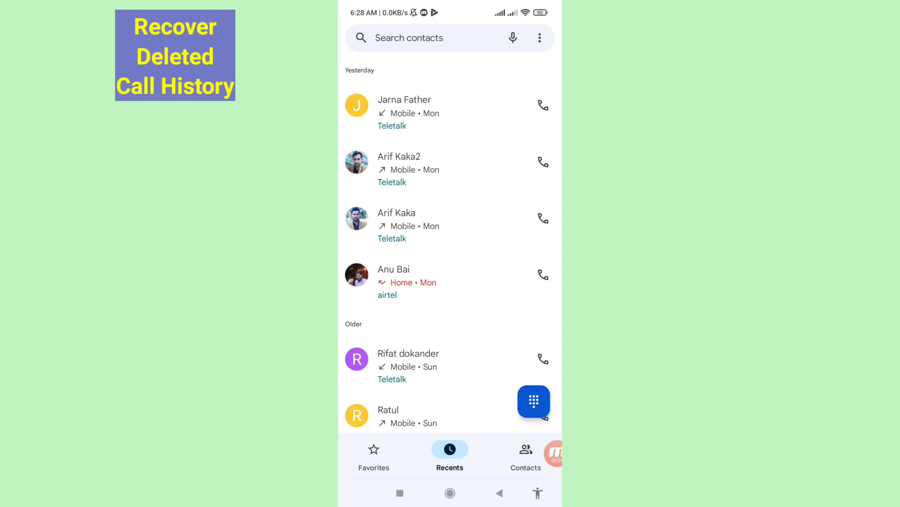
Step: Find Friday's call in Recents and confirm deleting all its history
{"action": "scroll", "scroll_direction": "up", "scroll_amount": 3}
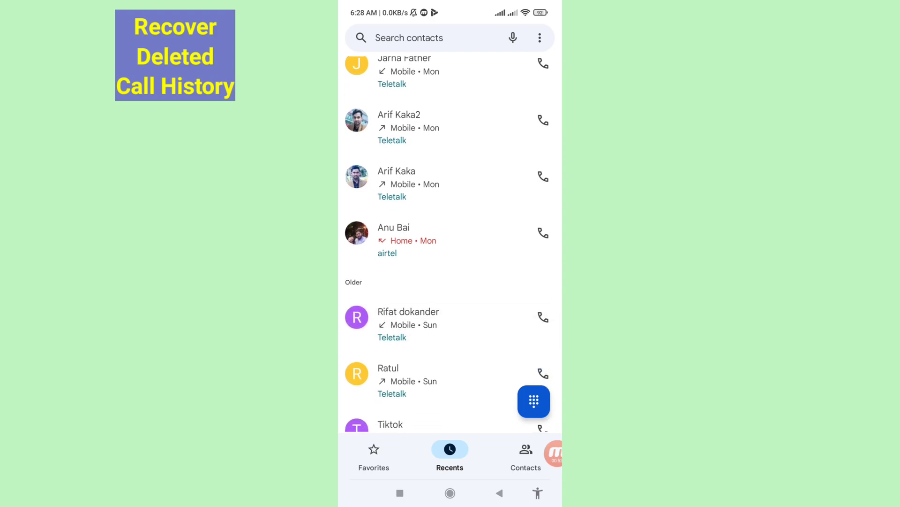
{"action": "scroll", "scroll_direction": "up", "scroll_amount": 3}
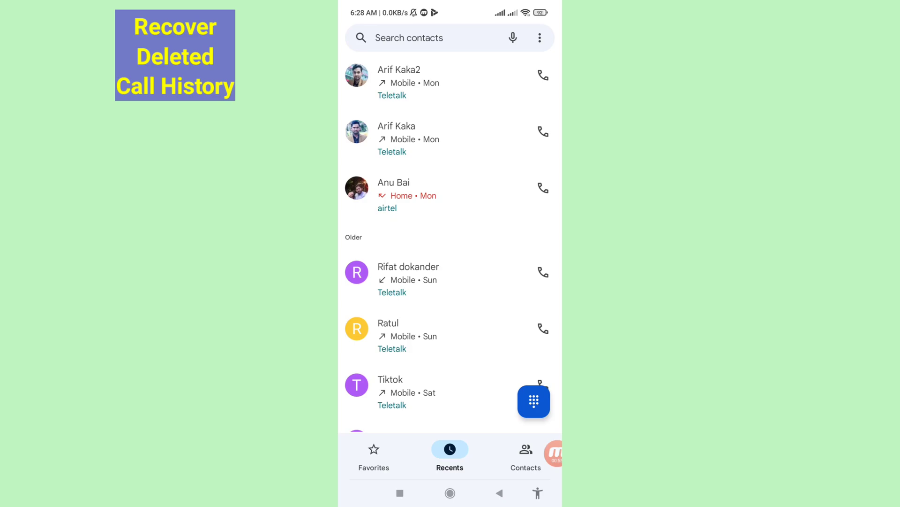
{"action": "scroll", "scroll_direction": "down", "scroll_amount": 3}
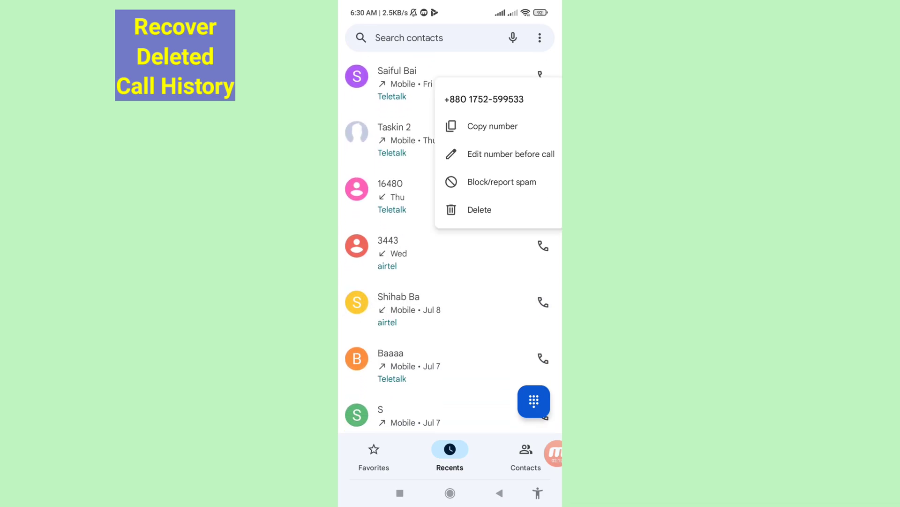
{"action": "left_click", "coordinate": [478, 210]}
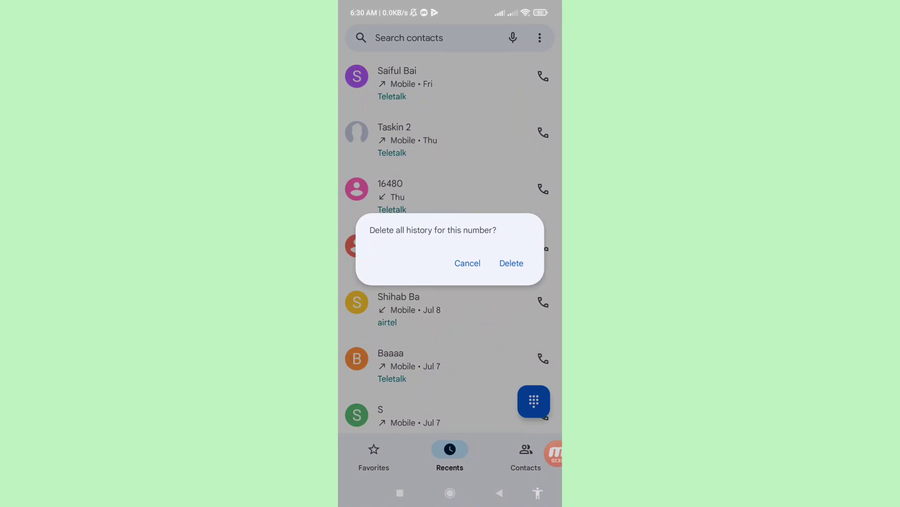
{"action": "left_click", "coordinate": [510, 263]}
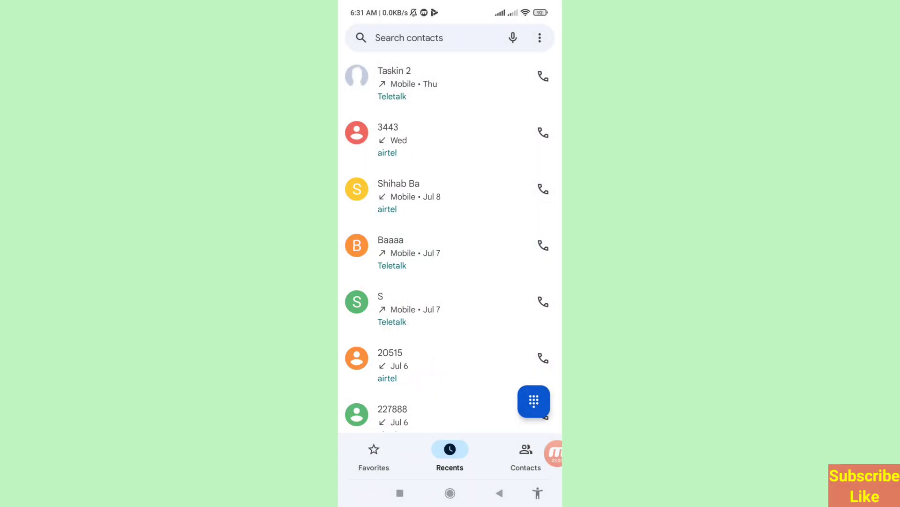
Step: Leave the Phone call log for the app list
{"action": "scroll", "scroll_direction": "down", "scroll_amount": 3}
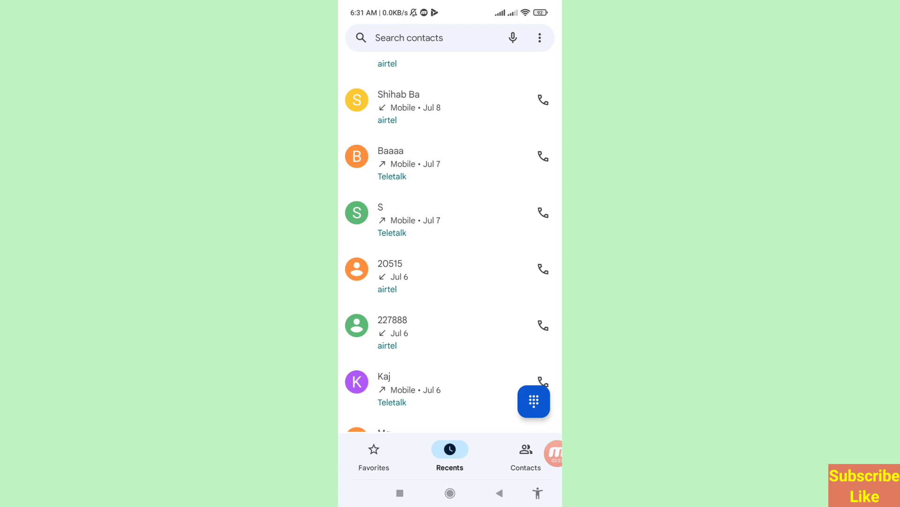
{"action": "scroll", "scroll_direction": "up", "scroll_amount": 3}
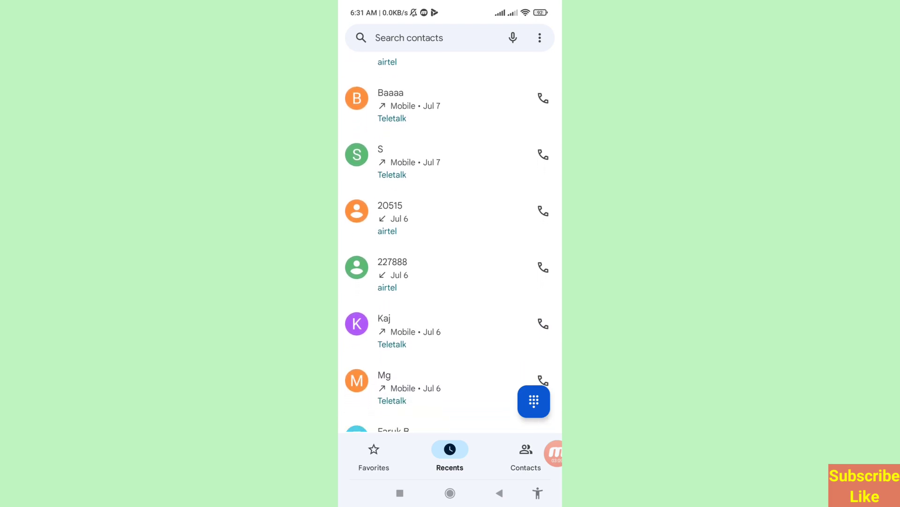
{"action": "scroll", "scroll_direction": "up", "scroll_amount": 3}
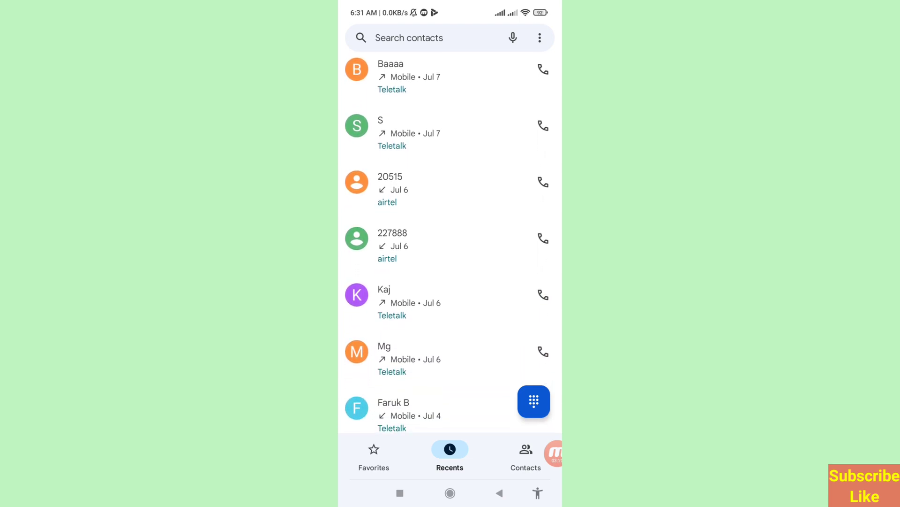
{"action": "scroll", "scroll_direction": "down", "scroll_amount": 3}
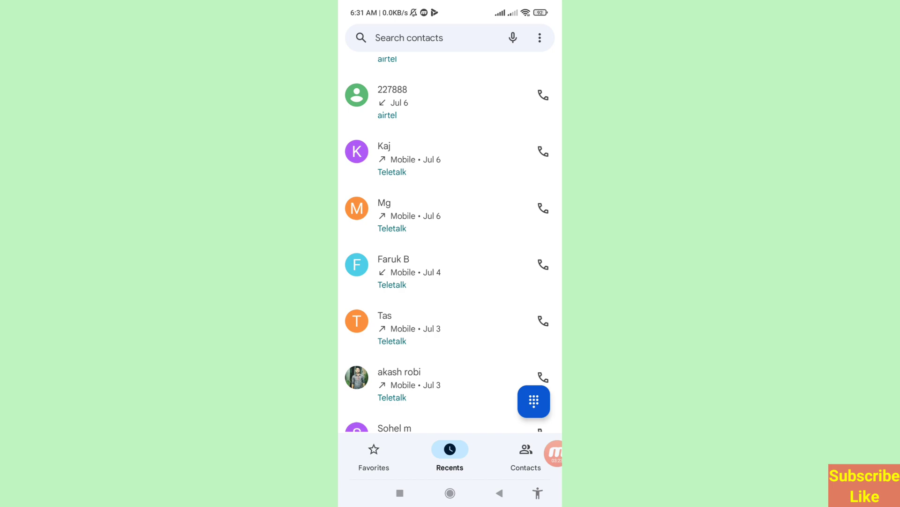
{"action": "left_click", "coordinate": [449, 492]}
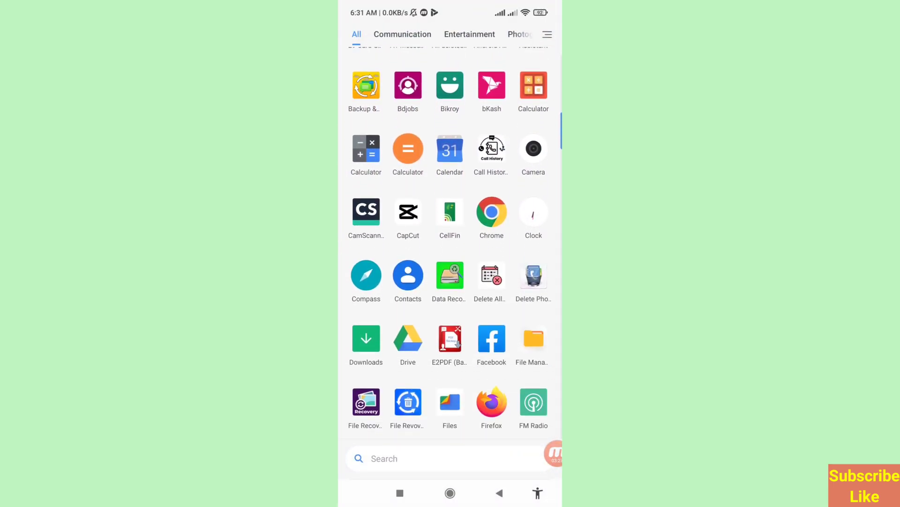
Step: Scroll through the app drawer to find Google Play Store
{"action": "scroll", "scroll_direction": "down", "scroll_amount": 3}
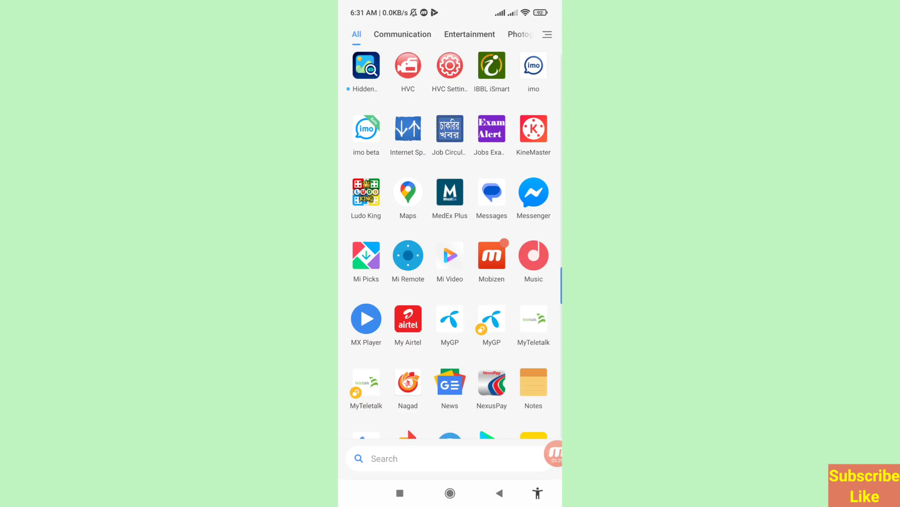
{"action": "scroll", "scroll_direction": "down", "scroll_amount": 3}
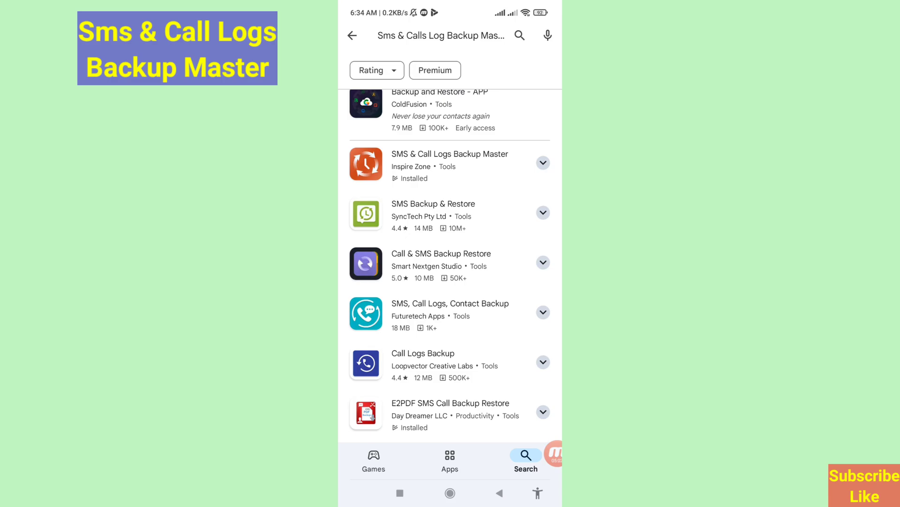
Step: Launch SMS & Call Logs Backup Master from its Play Store listing
{"action": "left_click", "coordinate": [450, 166]}
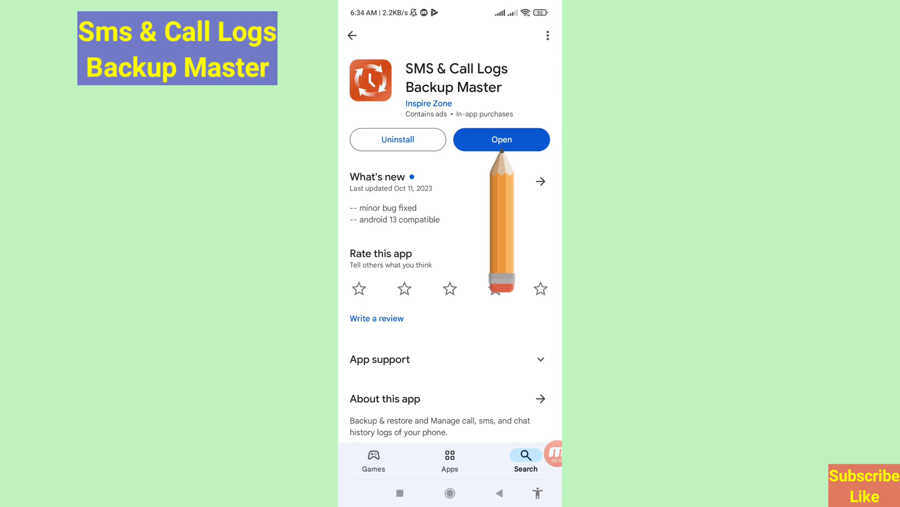
{"action": "left_click", "coordinate": [501, 139]}
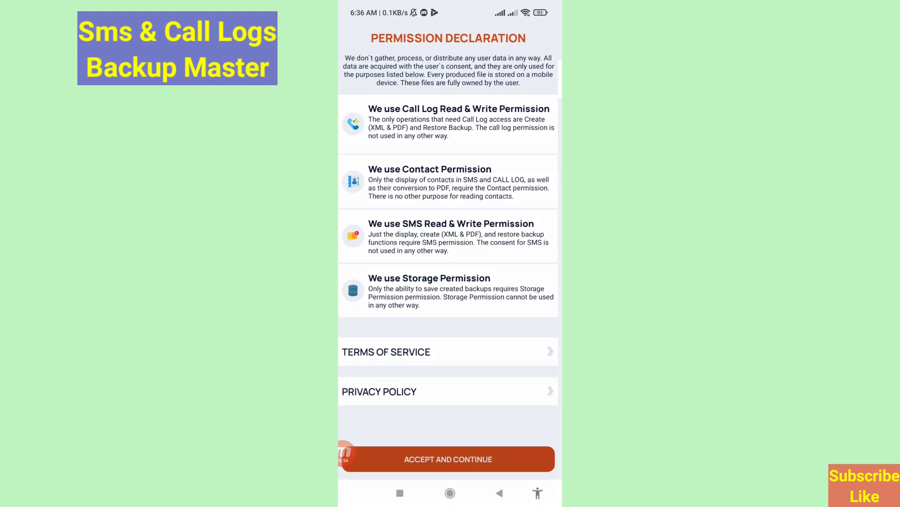
Step: Accept the declaration, choose General Call Log, and allow contacts, call log and SMS access
{"action": "left_click", "coordinate": [447, 459]}
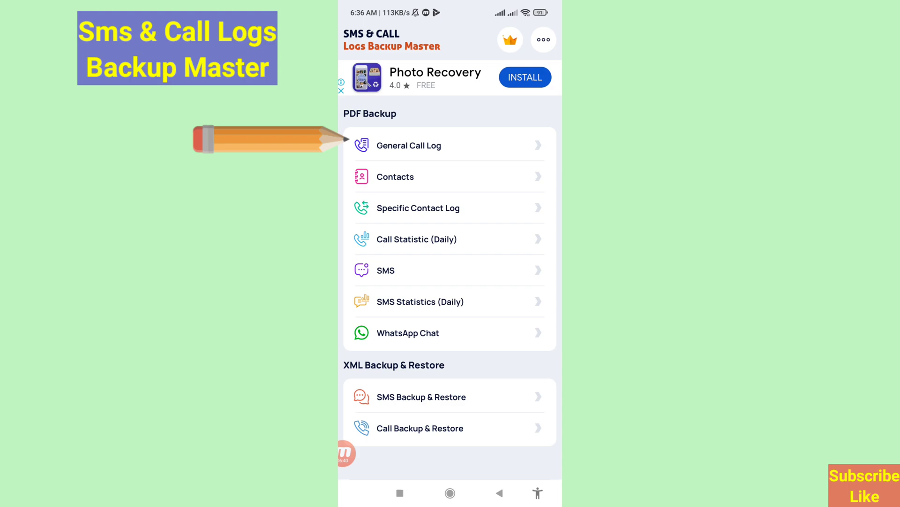
{"action": "left_click", "coordinate": [395, 176]}
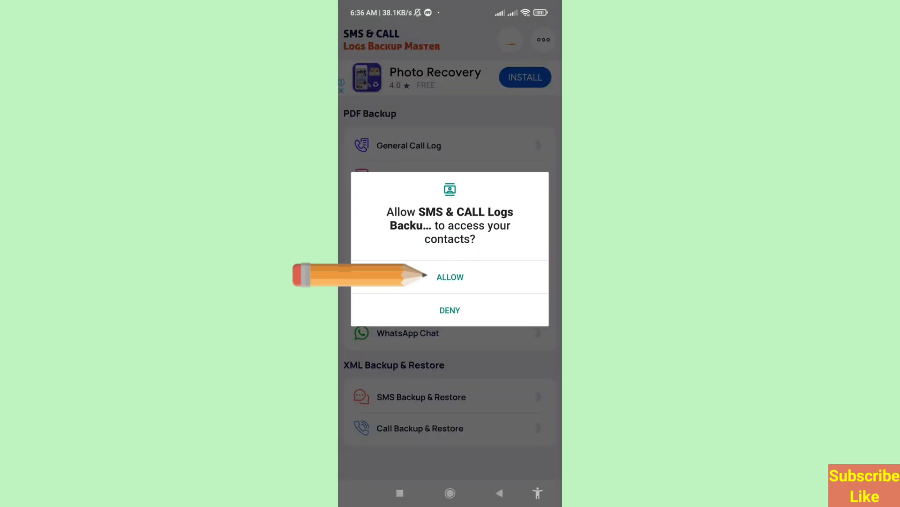
{"action": "left_click", "coordinate": [450, 277]}
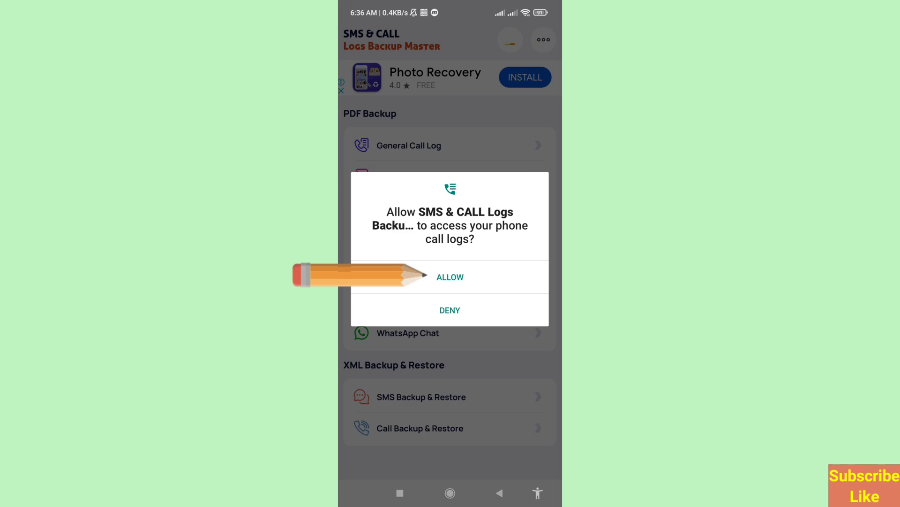
{"action": "left_click", "coordinate": [450, 277]}
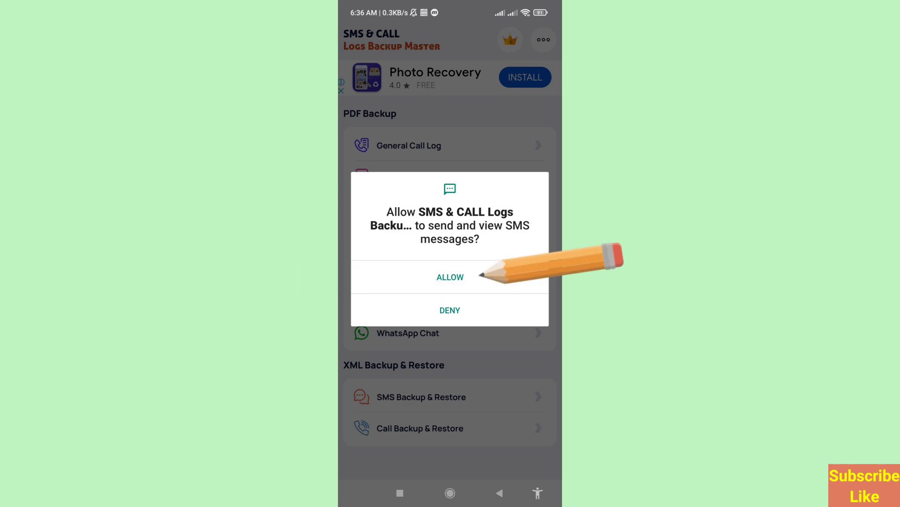
{"action": "left_click", "coordinate": [450, 277]}
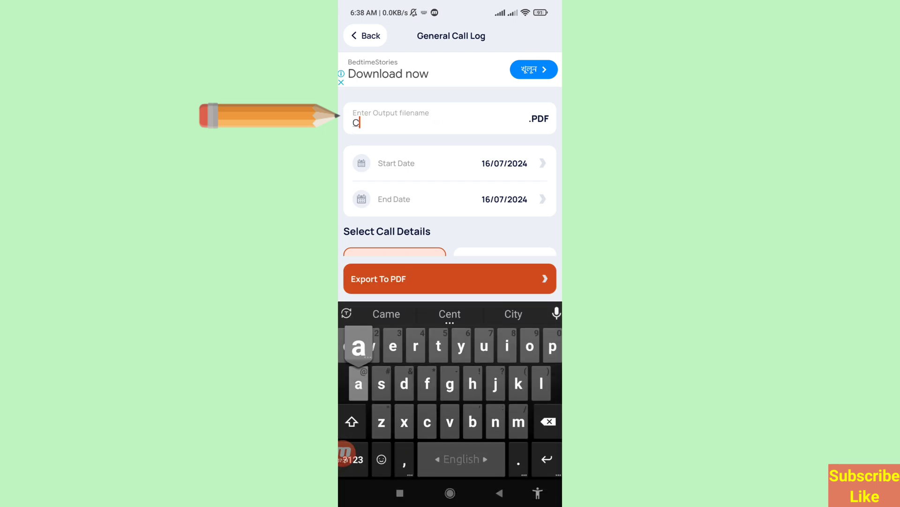
Step: Enter 'Call History' as the output PDF filename
{"action": "type", "text": "Call H"}
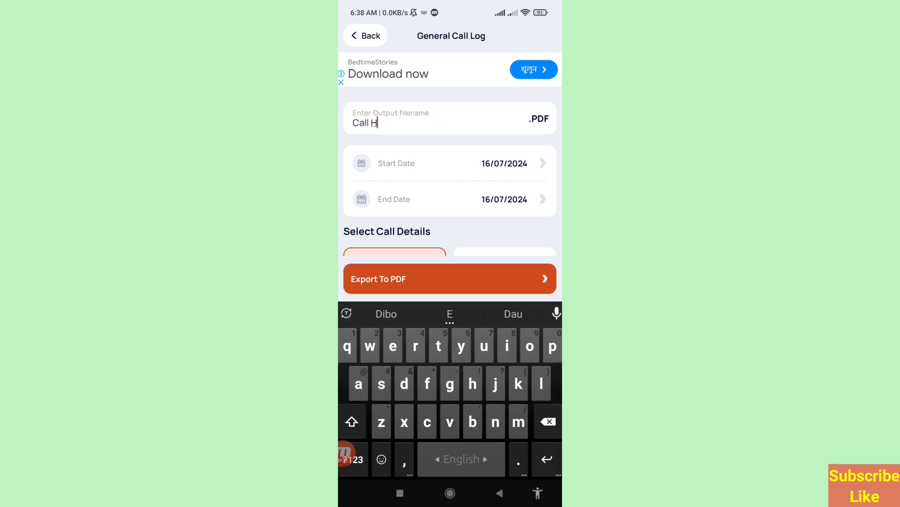
{"action": "type", "text": "istory"}
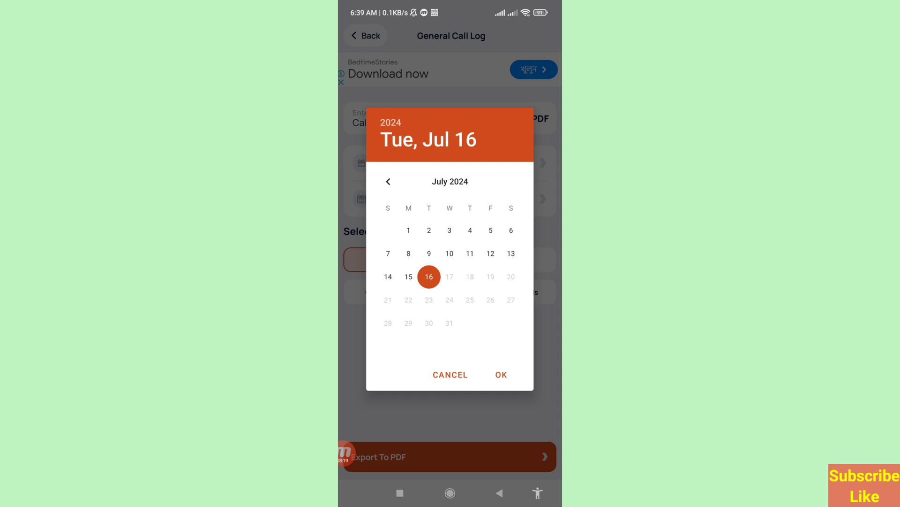
Step: Set the start date to 16 July 2023 and export the call log to PDF
{"action": "left_click", "coordinate": [389, 181]}
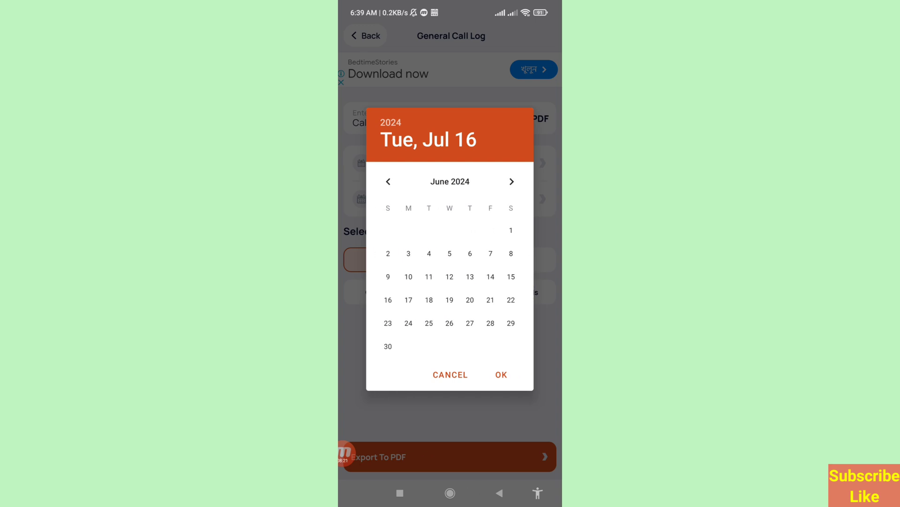
{"action": "left_click", "coordinate": [388, 181]}
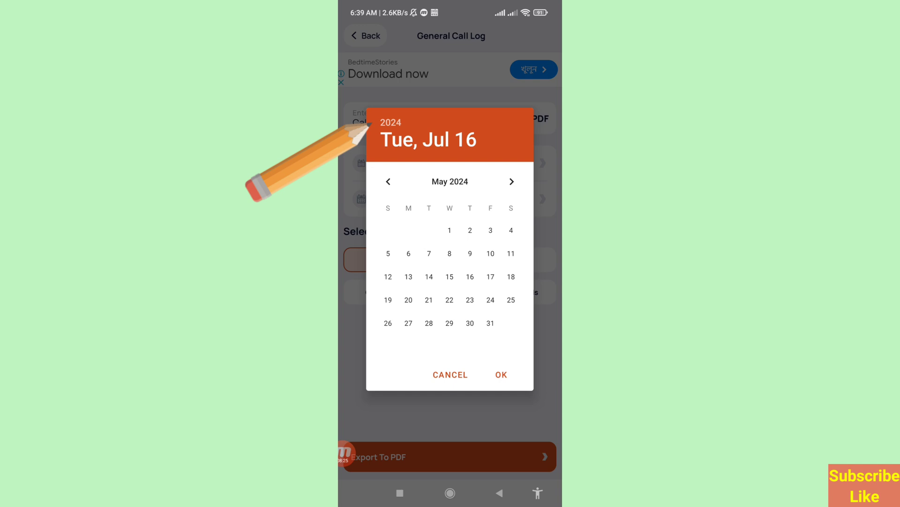
{"action": "left_click", "coordinate": [390, 122]}
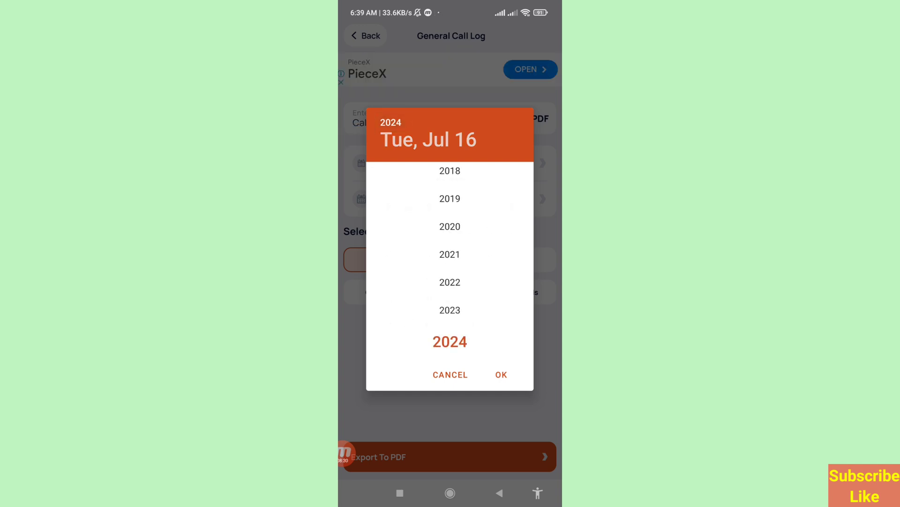
{"action": "left_click", "coordinate": [450, 309]}
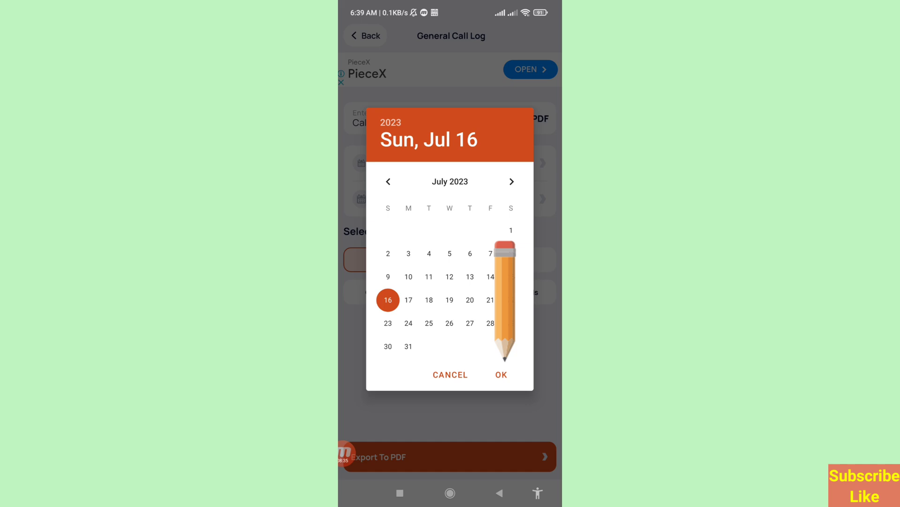
{"action": "left_click", "coordinate": [500, 375]}
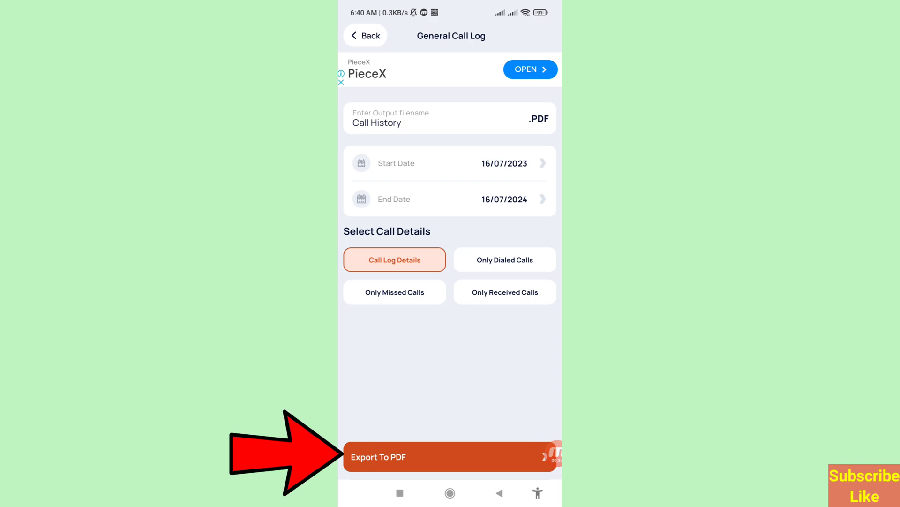
{"action": "left_click", "coordinate": [450, 456]}
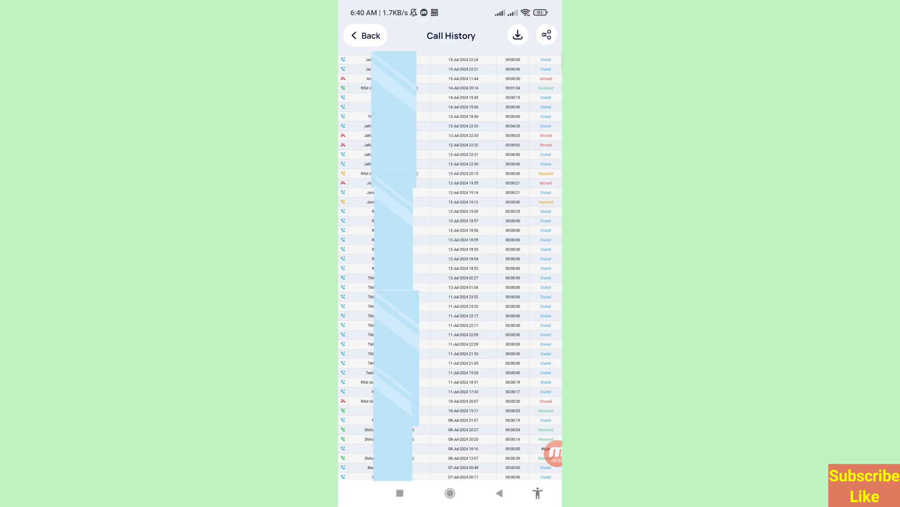
Step: Review the Call History preview, download the PDF, and bring up its share options
{"action": "scroll", "scroll_direction": "down", "scroll_amount": 3}
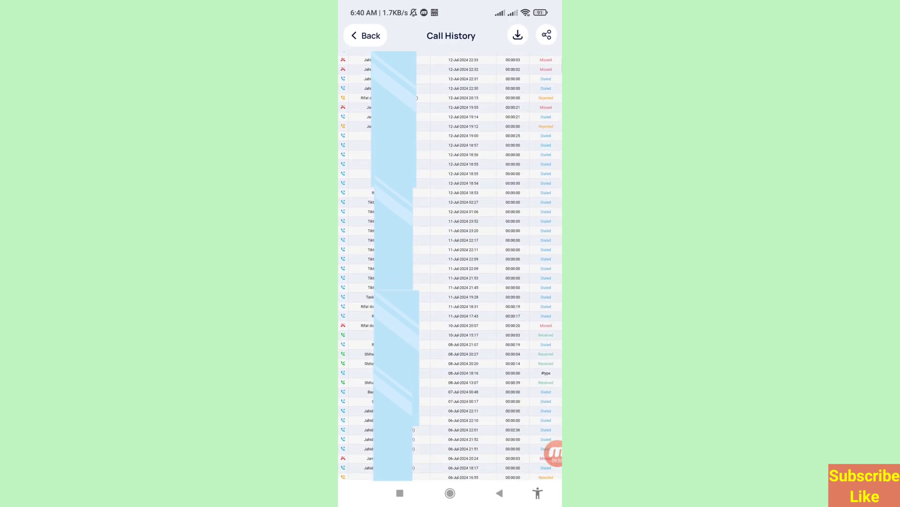
{"action": "scroll", "scroll_direction": "down", "scroll_amount": 3}
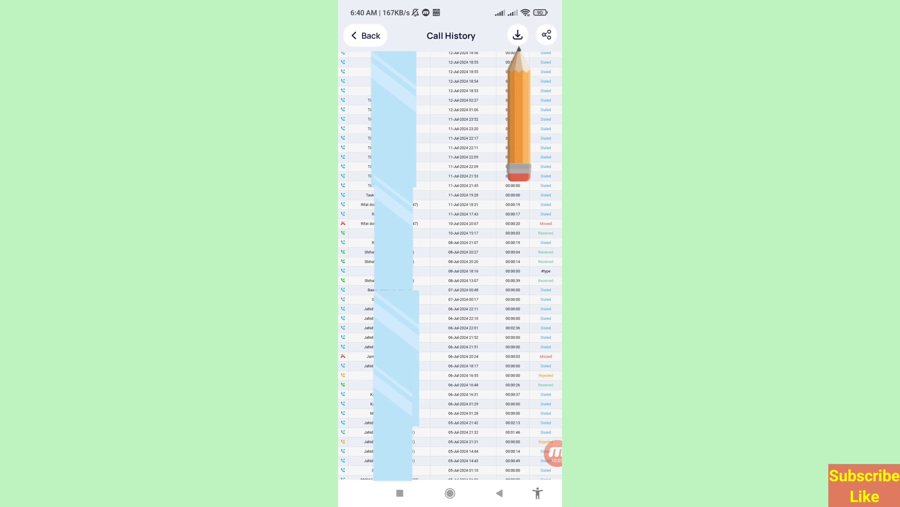
{"action": "left_click", "coordinate": [517, 34]}
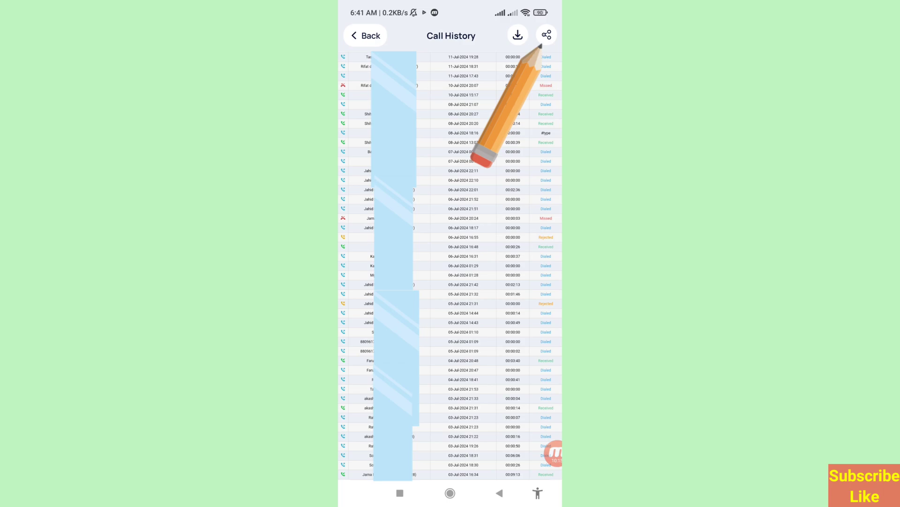
{"action": "left_click", "coordinate": [545, 34]}
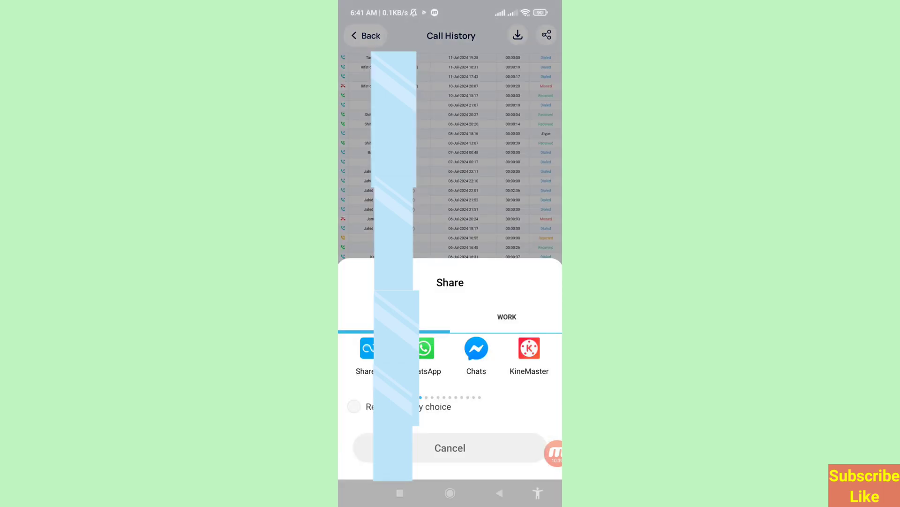
Step: Browse the share sheet apps, then cancel without sharing the PDF
{"action": "scroll", "scroll_direction": "left", "scroll_amount": 3}
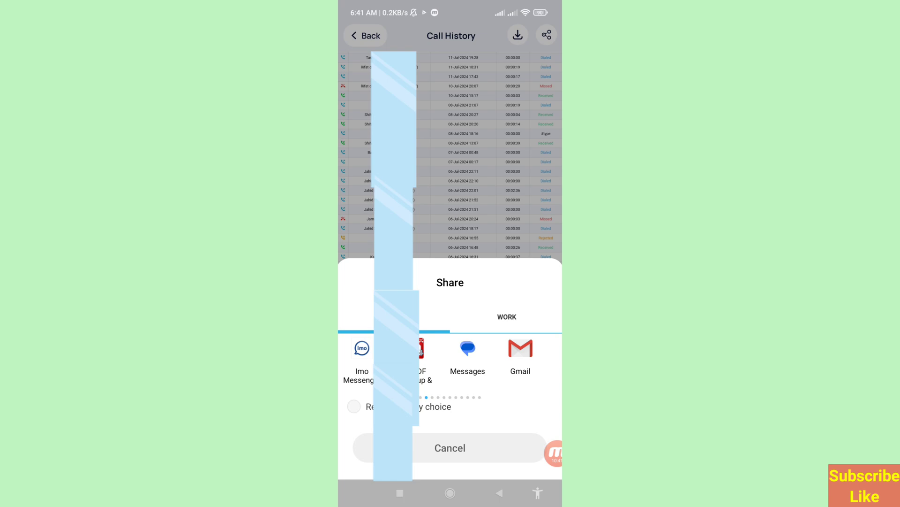
{"action": "scroll", "scroll_direction": "left", "scroll_amount": 3}
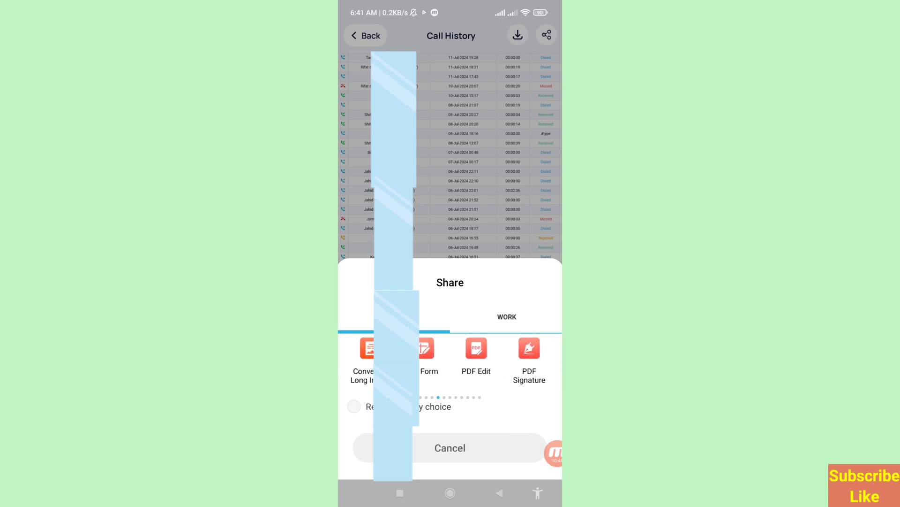
{"action": "left_click", "coordinate": [450, 448]}
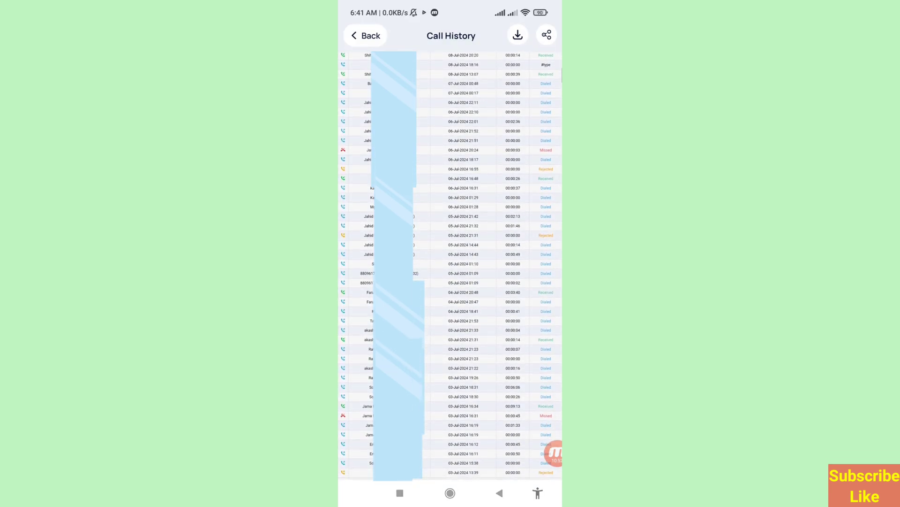
{"action": "scroll", "scroll_direction": "down", "scroll_amount": 3}
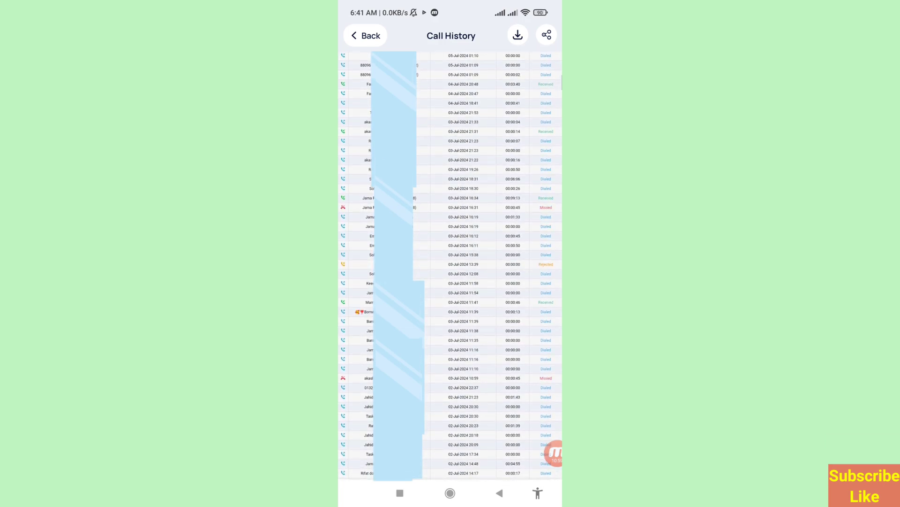
{"action": "scroll", "scroll_direction": "down", "scroll_amount": 3}
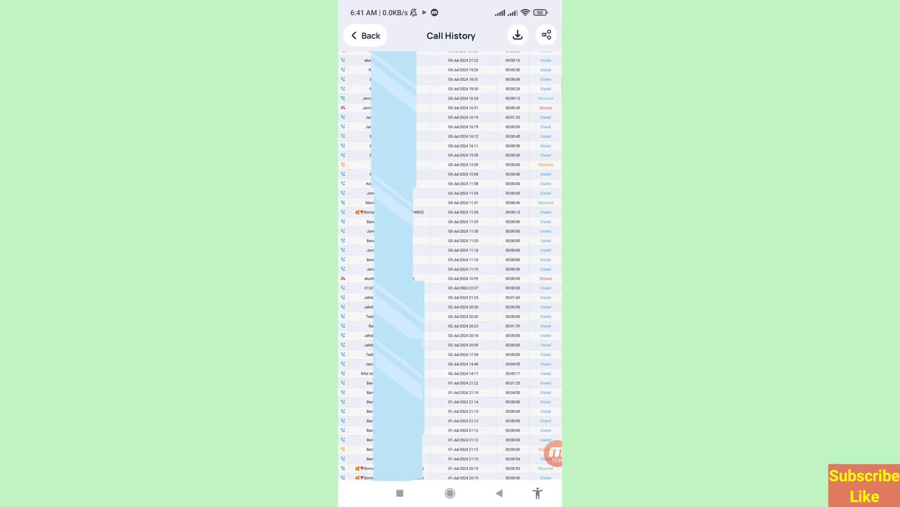